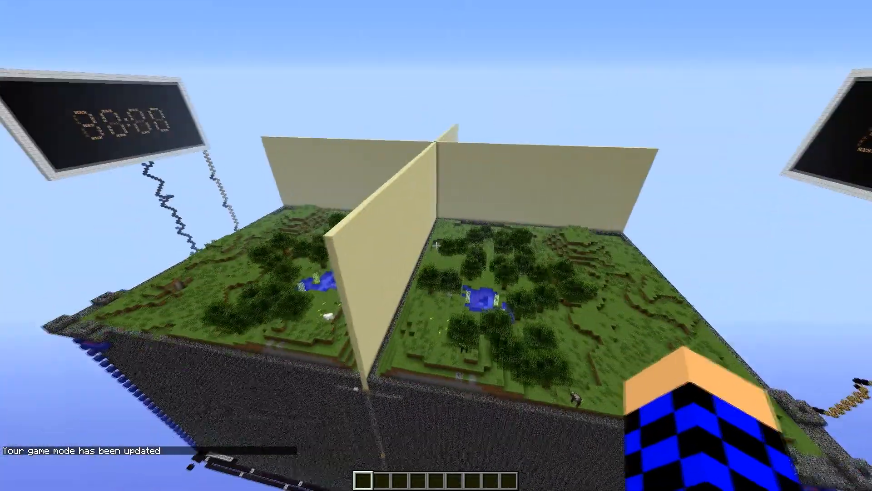
{"action": "mouse_move", "coordinate": [436, 245]}
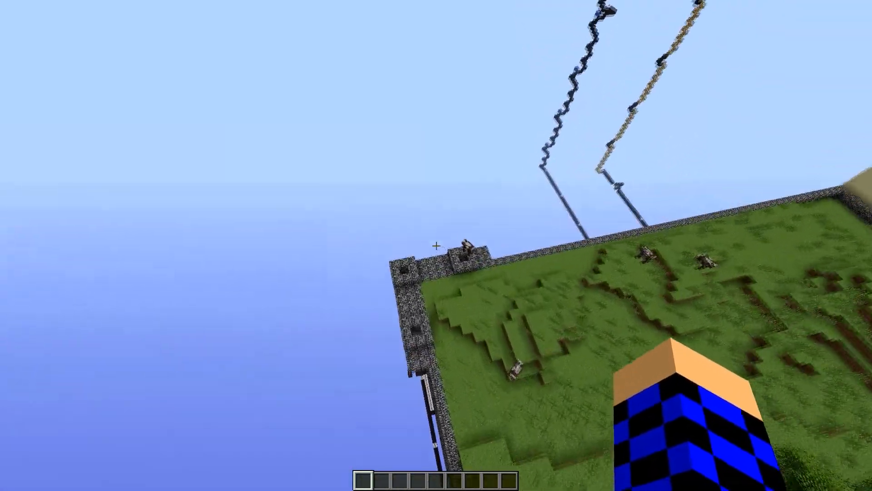
{"action": "mouse_move", "coordinate": [436, 245]}
{"action": "type", "text": "/tp K"}
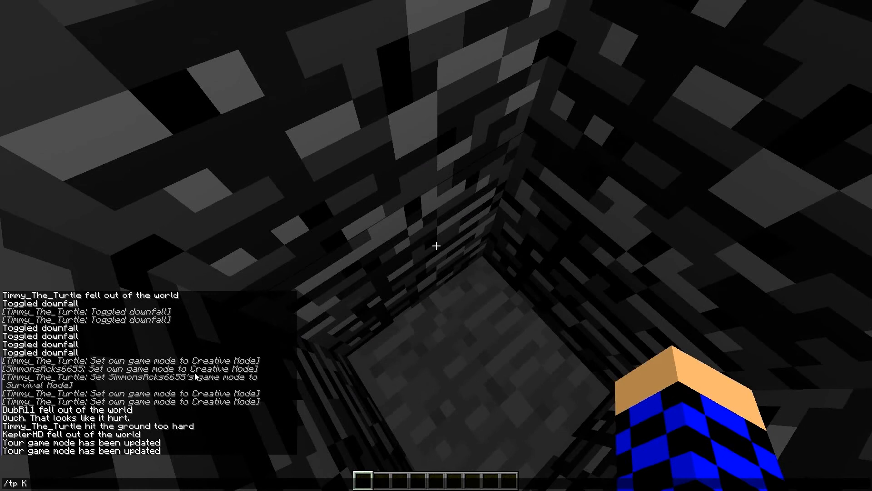
{"action": "type", "text": "eplerHD"}
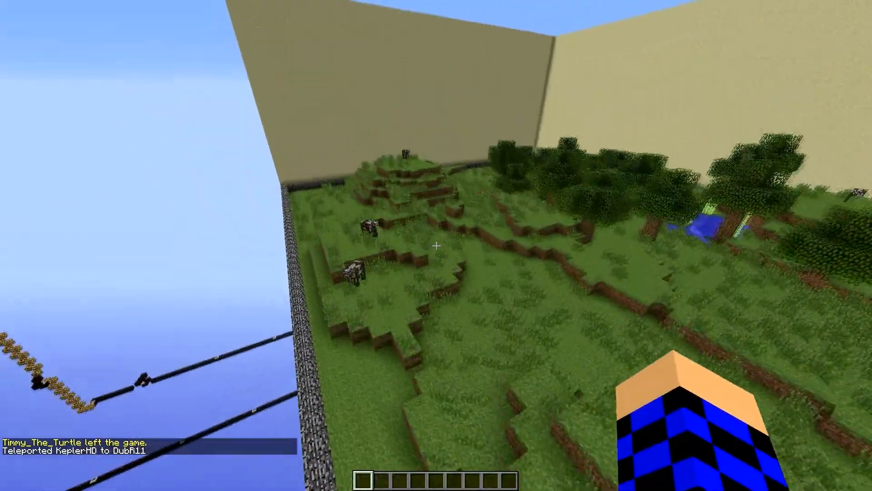
{"action": "key", "text": "tab"}
{"action": "type", "text": "/tp DubR11"}
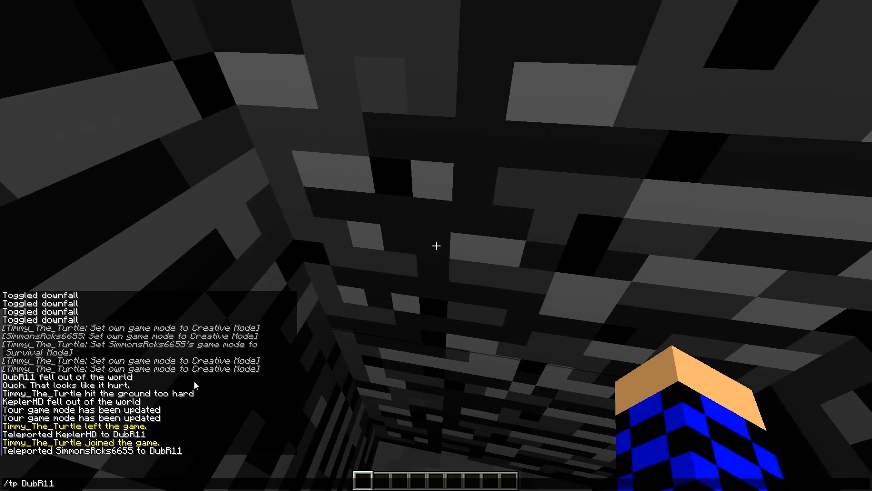
{"action": "key", "text": "BackSpace"}
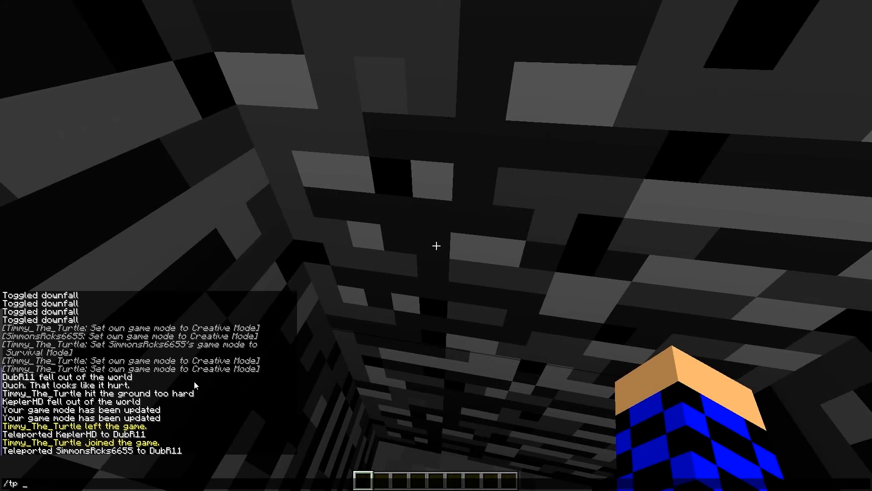
{"action": "type", "text": "Timmy_The_Turtle DuBR1"}
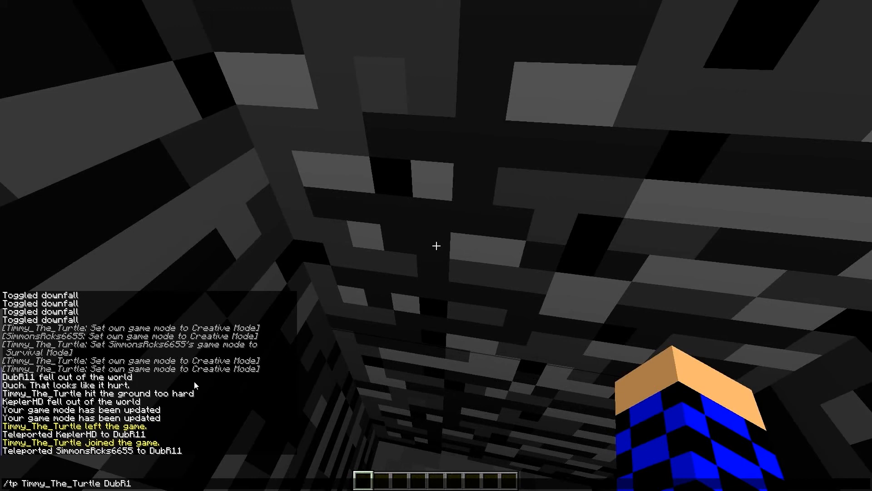
{"action": "key", "text": "enter"}
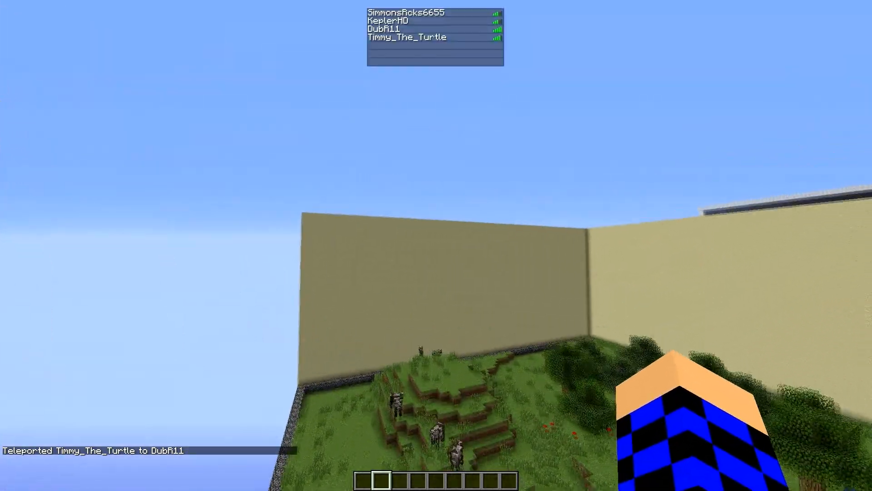
{"action": "mouse_move", "coordinate": [437, 245]}
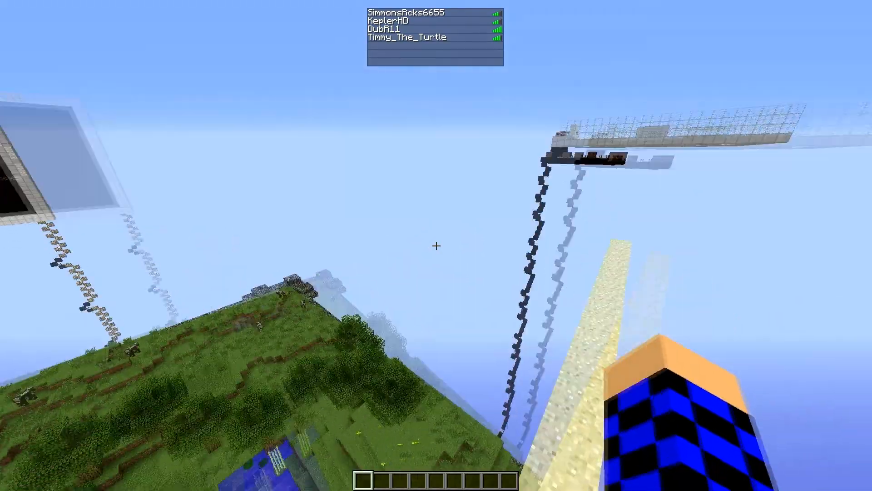
{"action": "mouse_move", "coordinate": [436, 246]}
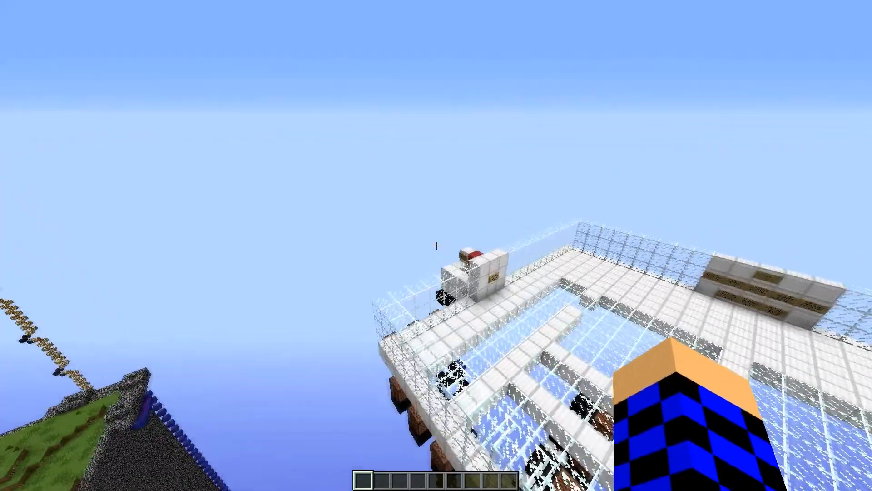
{"action": "mouse_move", "coordinate": [436, 244]}
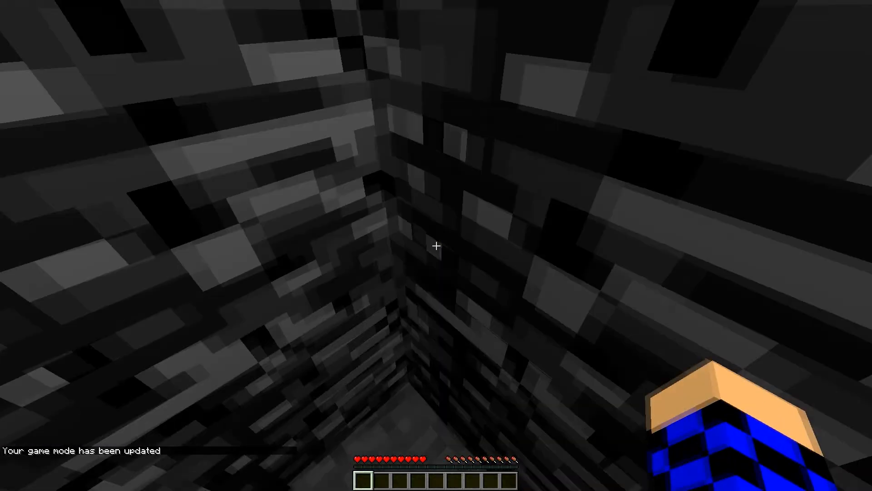
{"action": "mouse_move", "coordinate": [436, 245]}
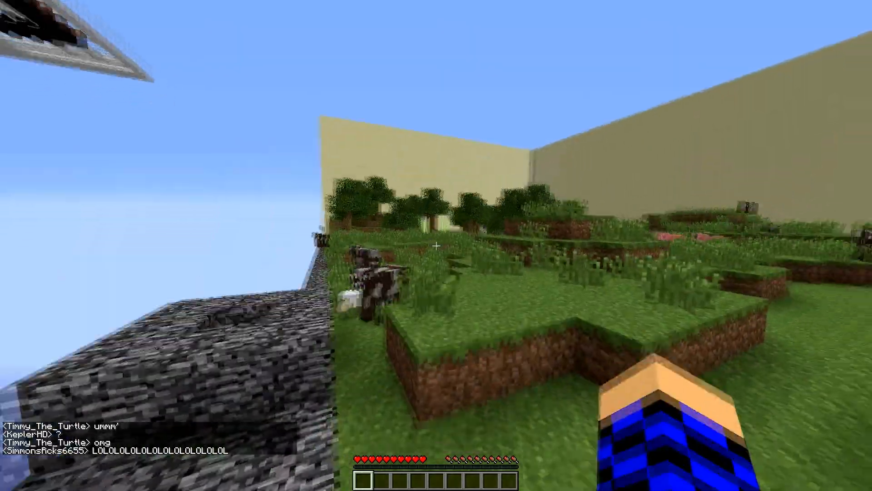
{"action": "mouse_move", "coordinate": [436, 246]}
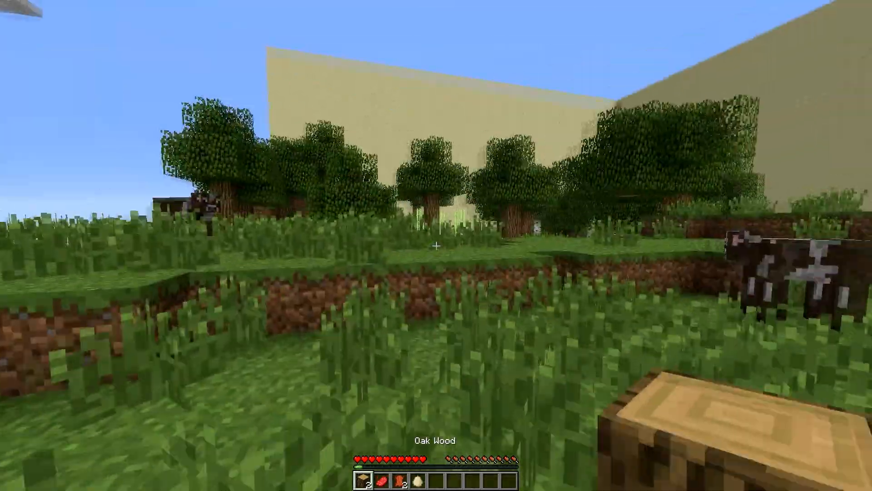
Step: Chat about the wall rules, then arrange four oak planks in the inventory grid for a crafting table
{"action": "key", "text": "e"}
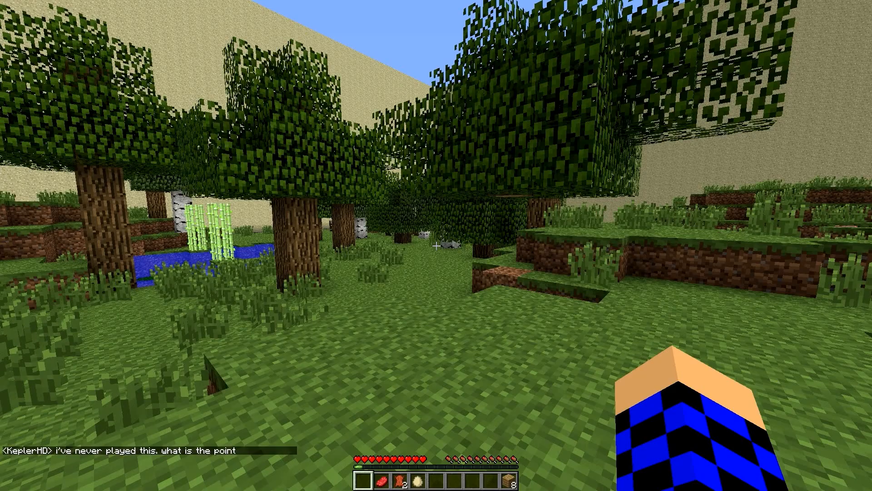
{"action": "type", "text": "wall"}
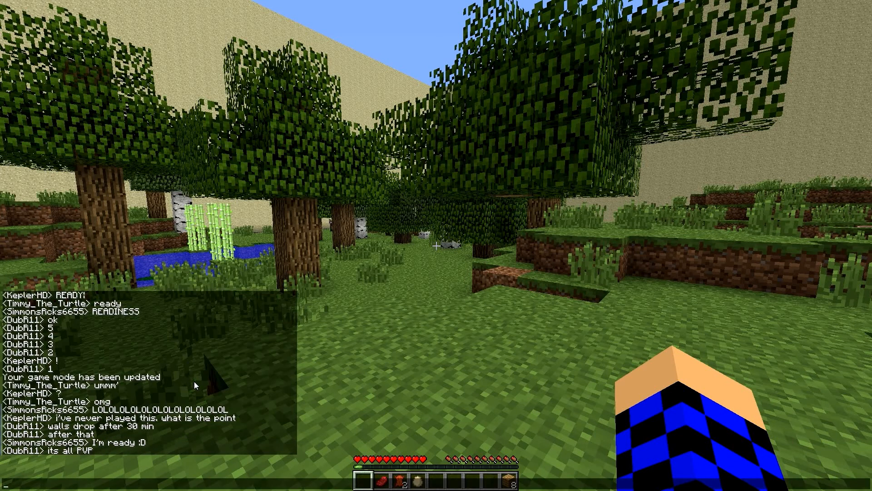
{"action": "type", "text": "kinda like"}
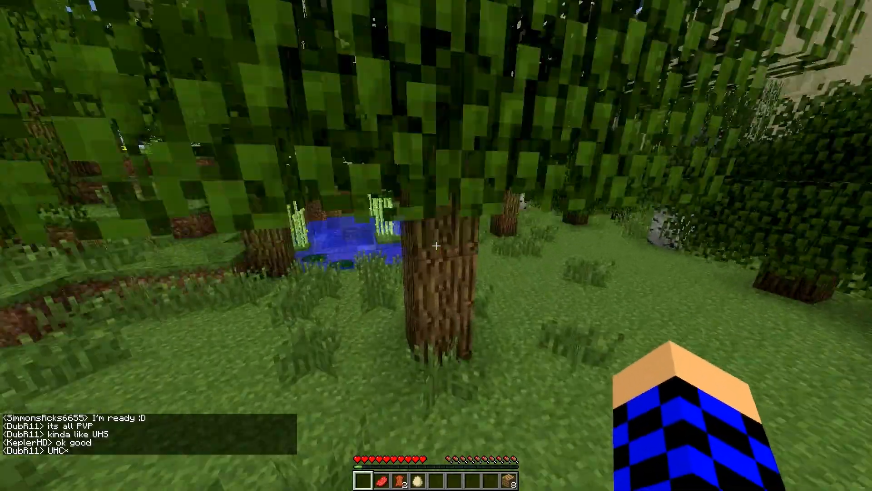
{"action": "key", "text": "e"}
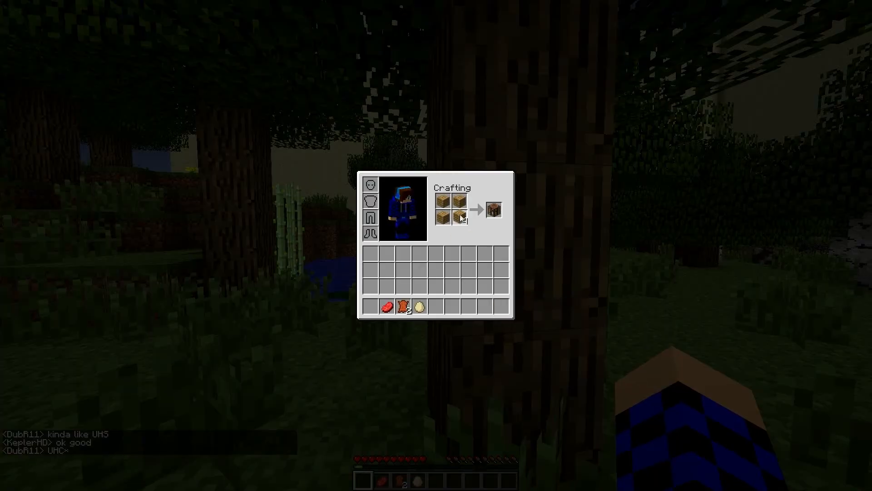
Step: Finish the crafting table and leave the inventory to place and use it
{"action": "key", "text": "Escape"}
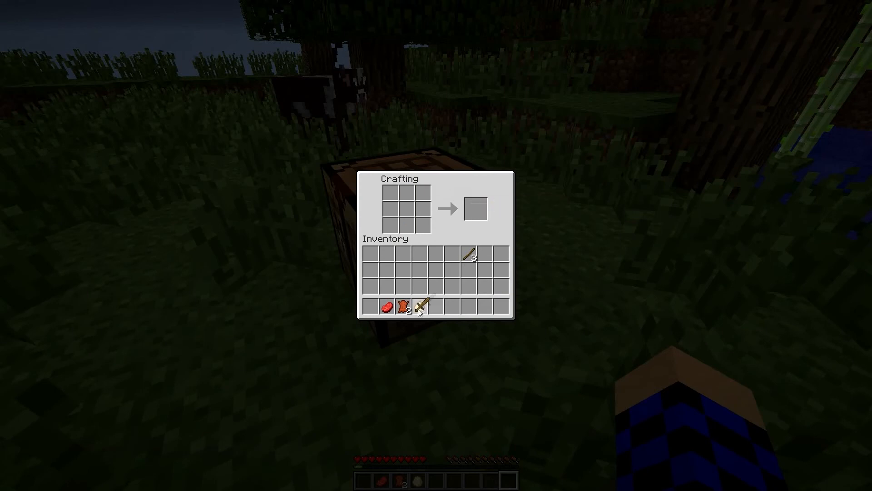
{"action": "key", "text": "Escape"}
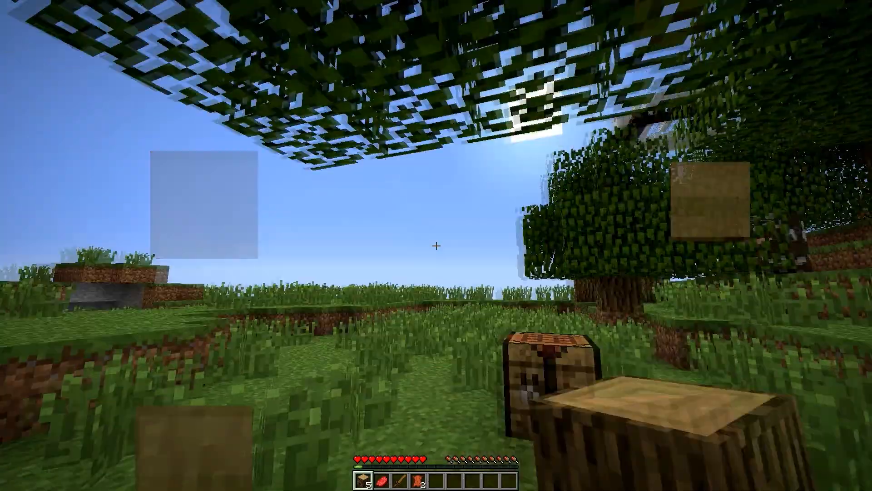
{"action": "key", "text": "e"}
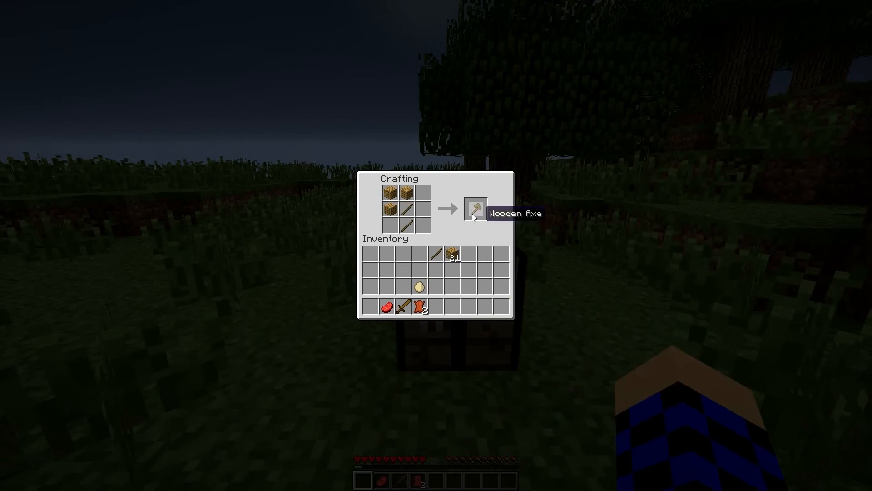
Step: Collect the crafted wooden axe, four sticks and wooden pickaxe from the crafting table
{"action": "left_click", "coordinate": [475, 207]}
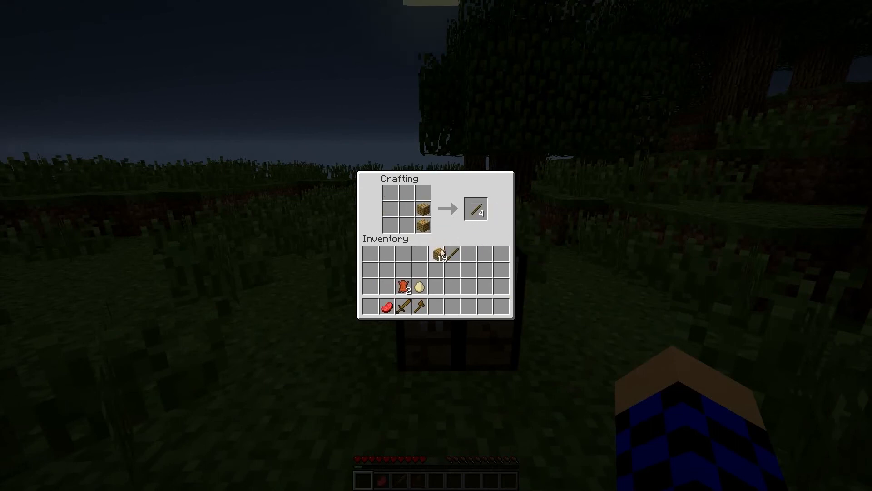
{"action": "left_click", "coordinate": [475, 209]}
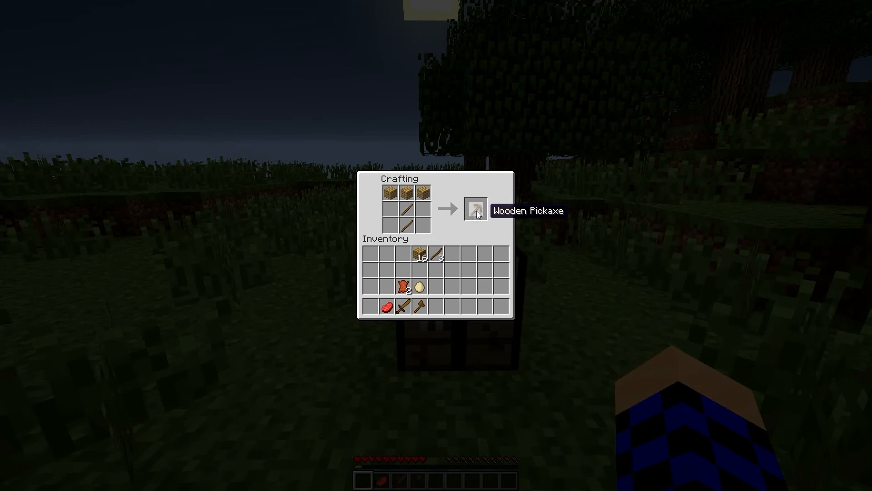
{"action": "left_click", "coordinate": [475, 208]}
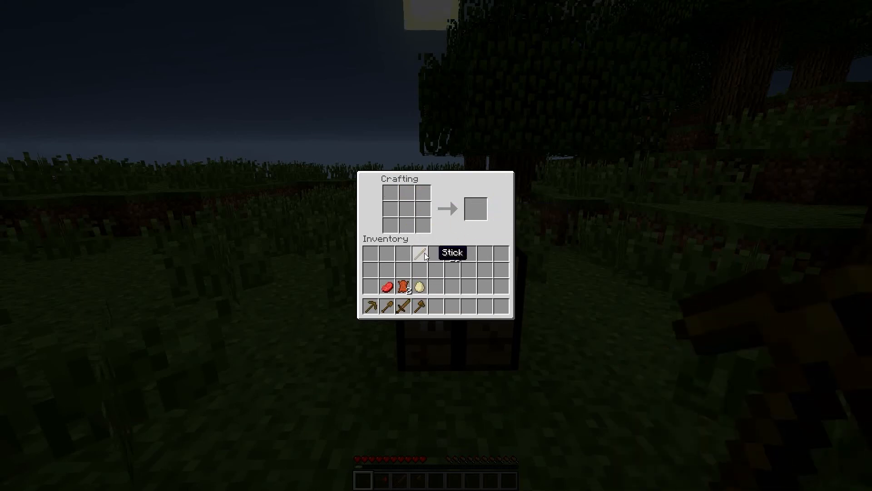
{"action": "key", "text": "Escape"}
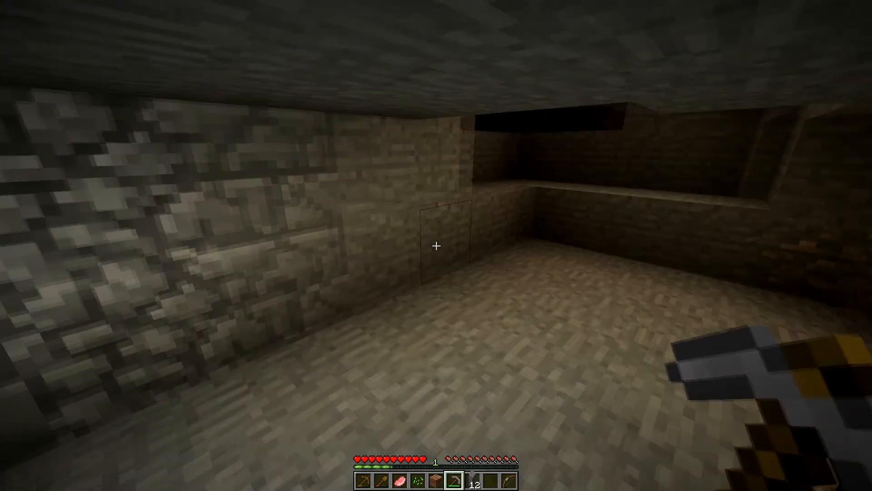
Step: Chat after finding iron ore and open the furnace with planks as fuel
{"action": "key", "text": "t"}
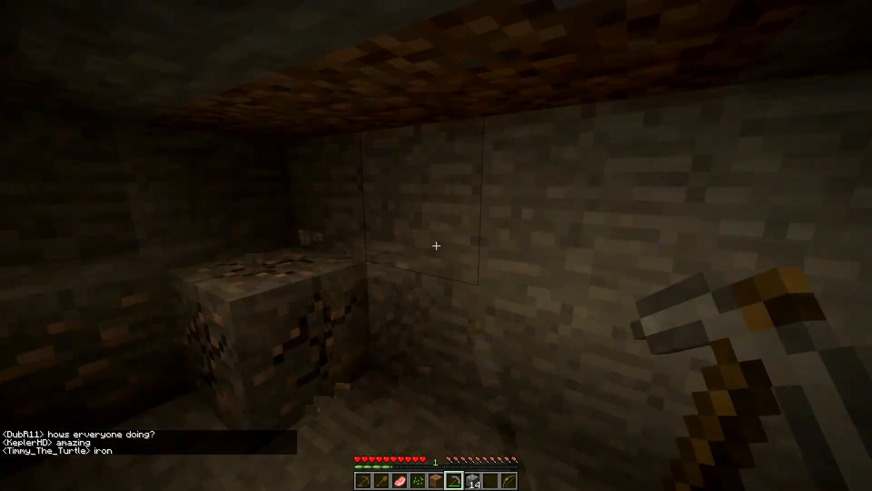
{"action": "key", "text": "e"}
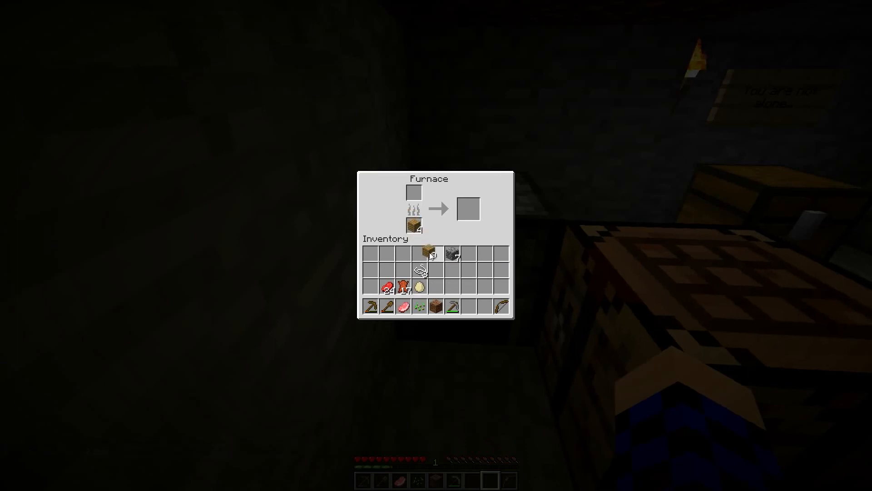
Step: Take the crafted leather leggings and chestplate and leave the furnace smelting on plank fuel
{"action": "key", "text": "Escape"}
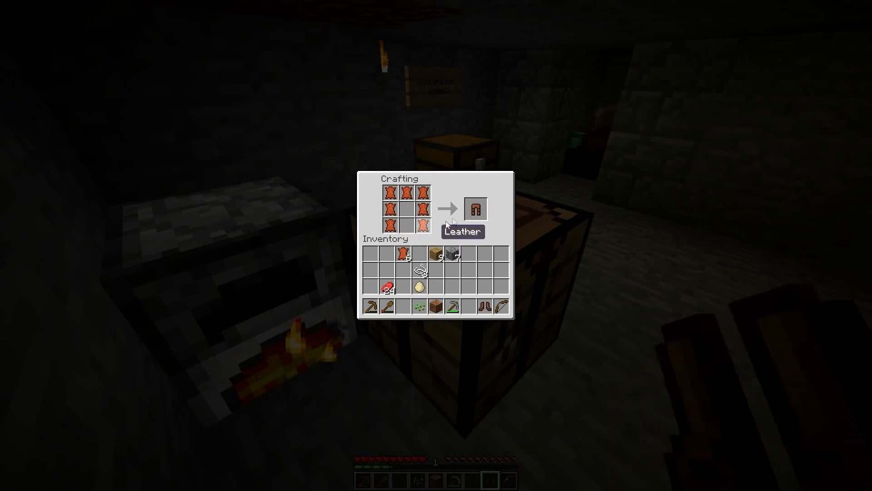
{"action": "left_click", "coordinate": [476, 208]}
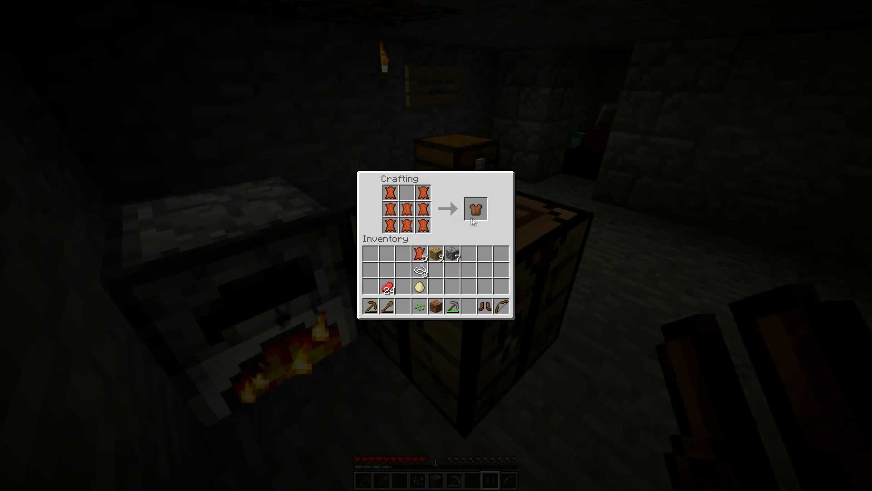
{"action": "left_click", "coordinate": [474, 209]}
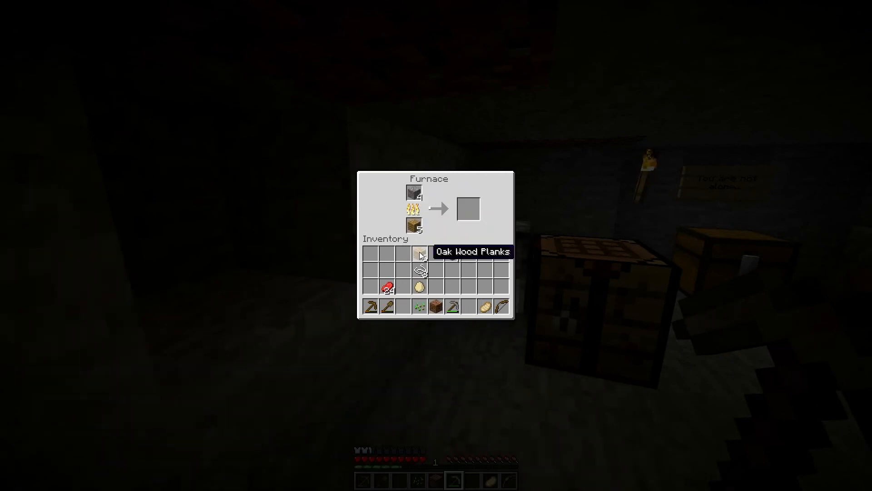
{"action": "key", "text": "Escape"}
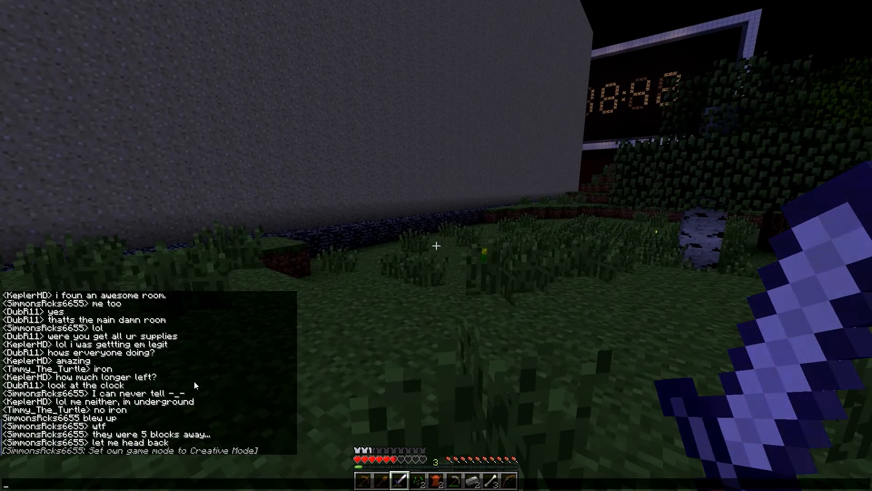
Step: Type '/ban Simmson' and shout in chat about the spawned zombie while heading to the wall
{"action": "type", "text": "/ban Simmson"}
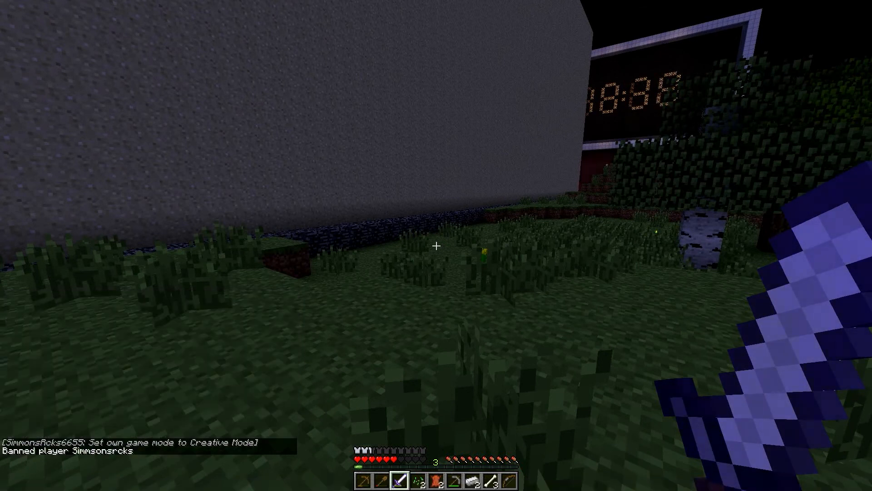
{"action": "mouse_move", "coordinate": [436, 245]}
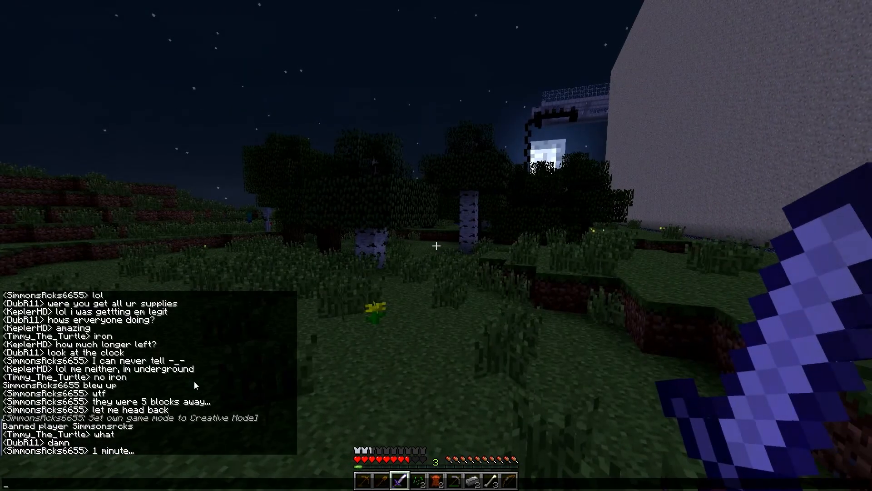
{"action": "type", "text": "THERES A DAMN"}
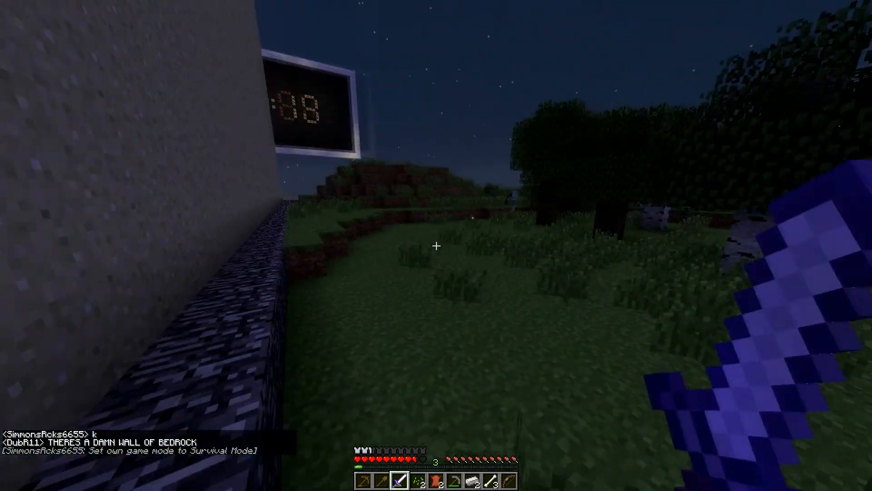
{"action": "mouse_move", "coordinate": [437, 246]}
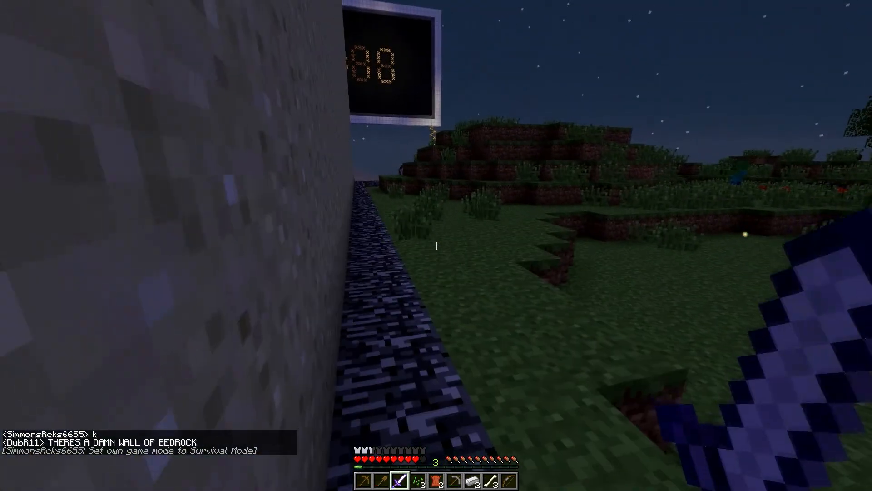
{"action": "type", "text": "WHAT DID U"}
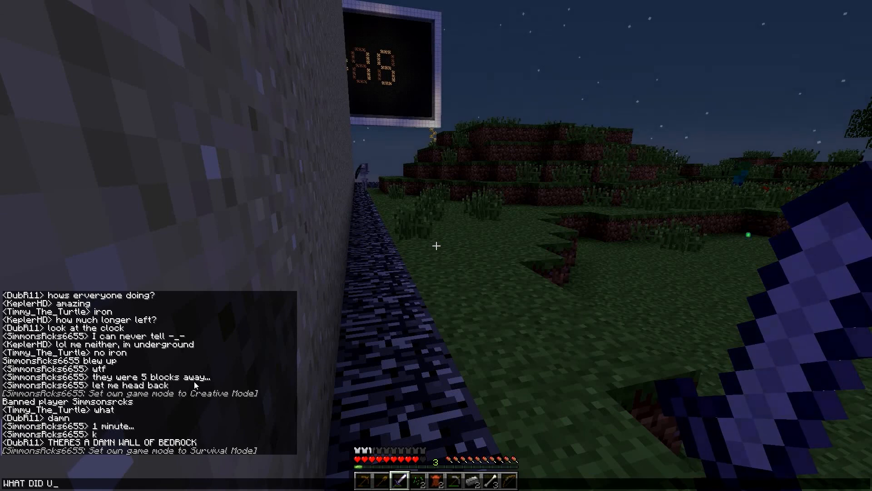
{"action": "type", "text": "SPAWN I"}
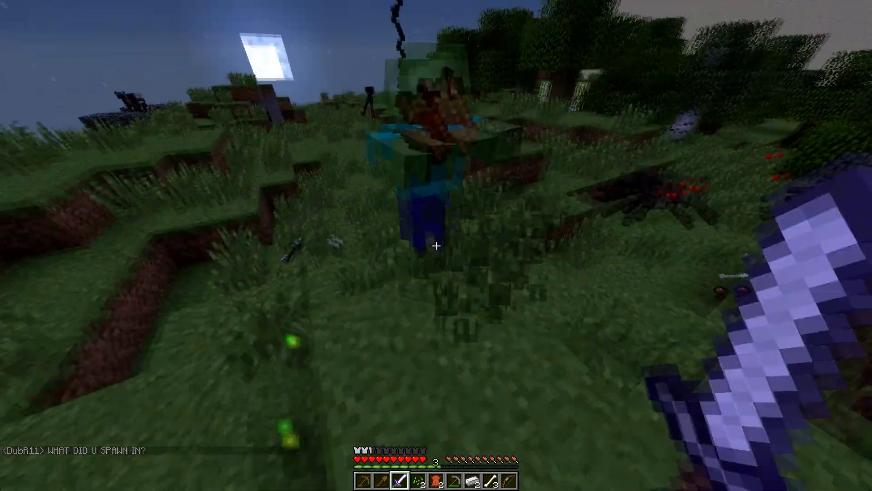
{"action": "mouse_move", "coordinate": [436, 245]}
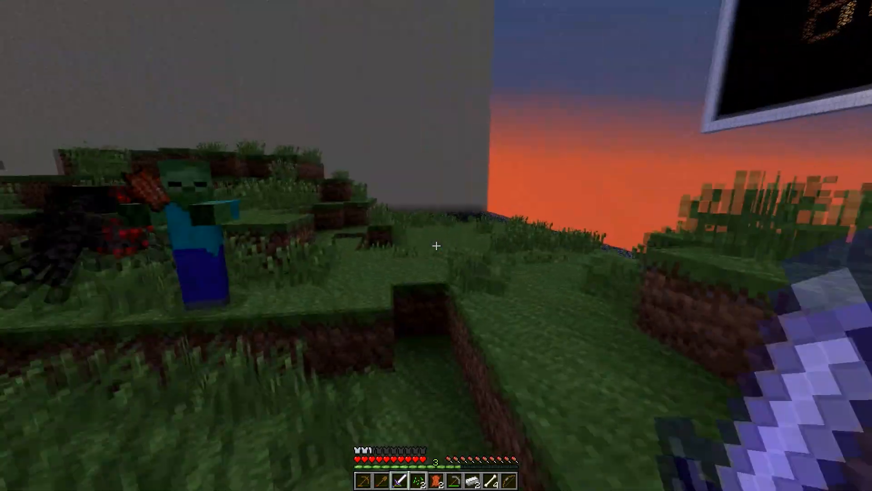